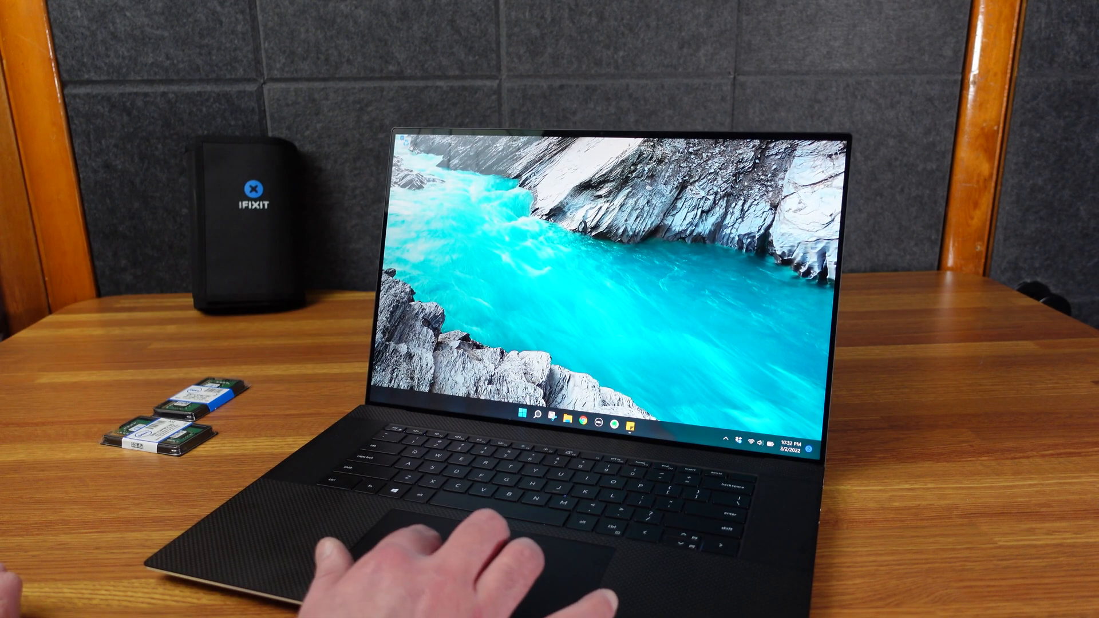
Step: Launch Task Manager from the Start button's right-click Quick Link menu to view processes
right_click(521, 428)
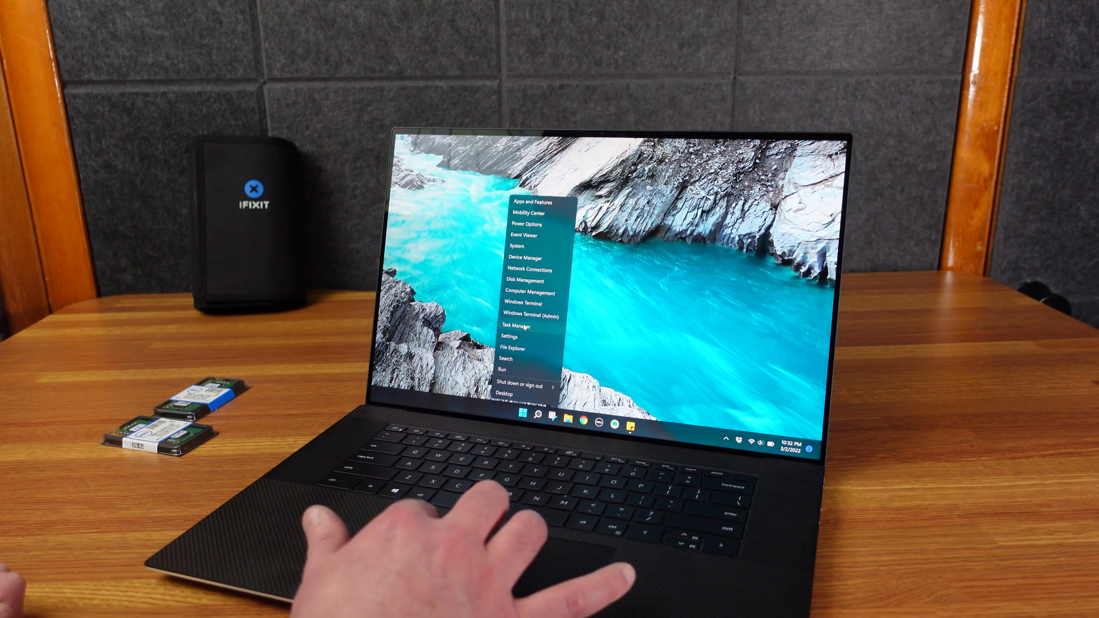
click(520, 325)
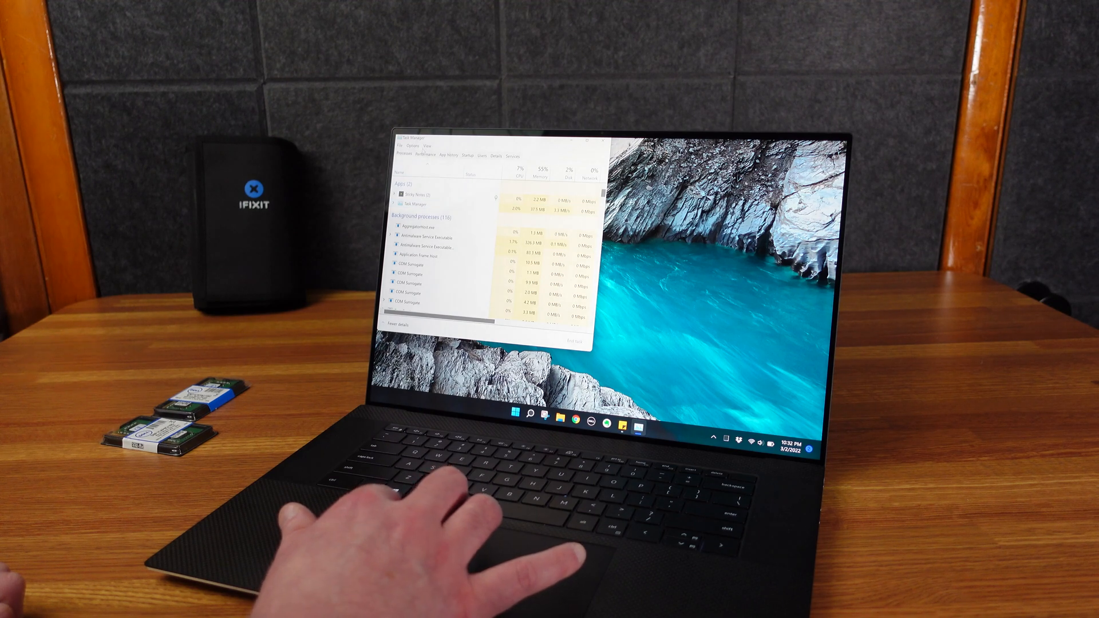